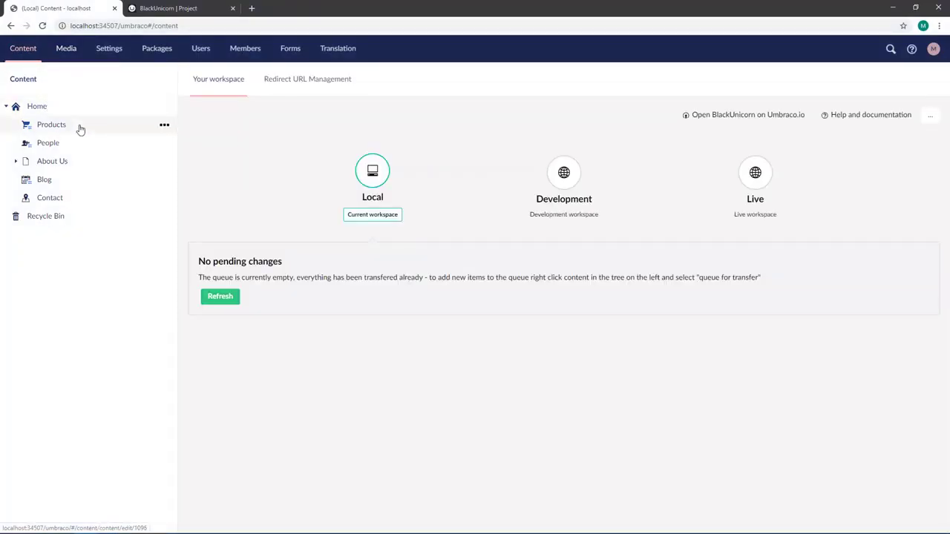
mouse_move(73, 137)
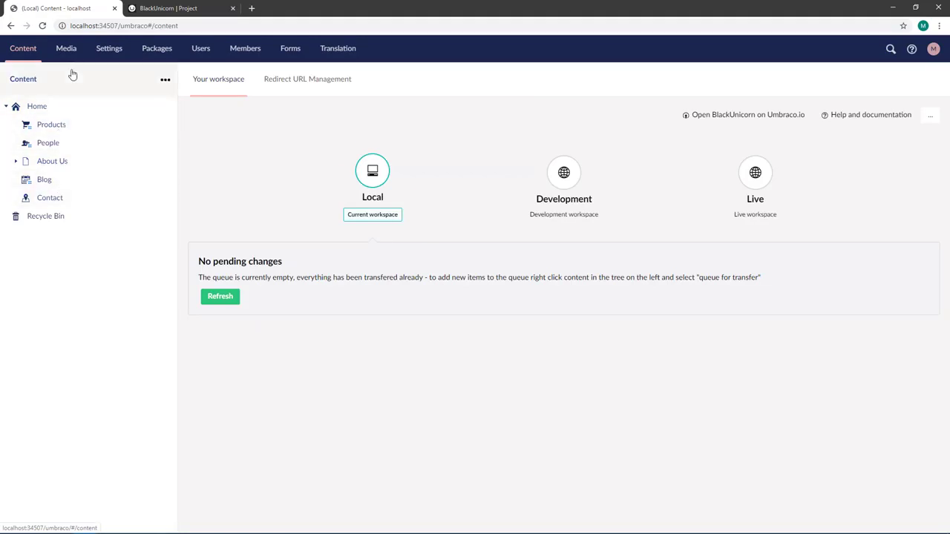
- Browse the local site's Media and Settings sections, then bring up the BlackUnicorn Cloud project page
click(65, 48)
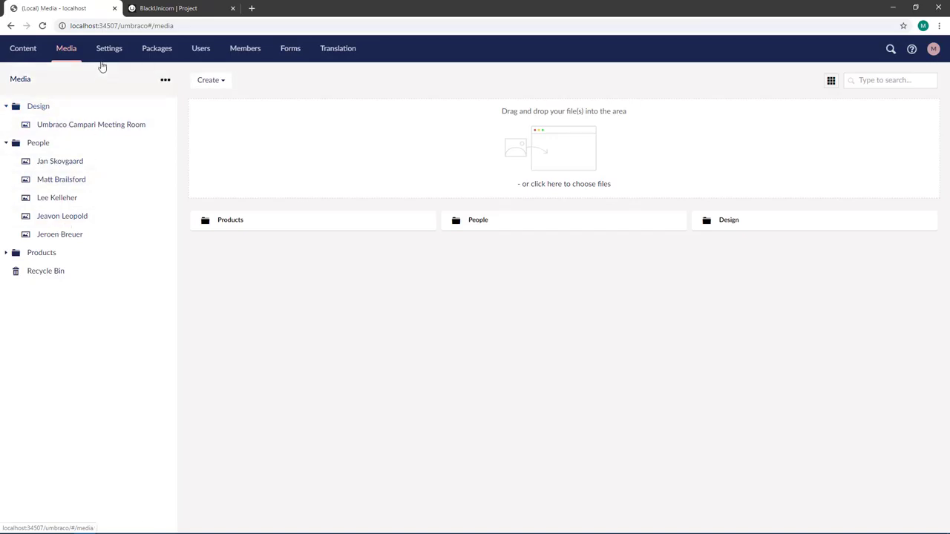
click(110, 47)
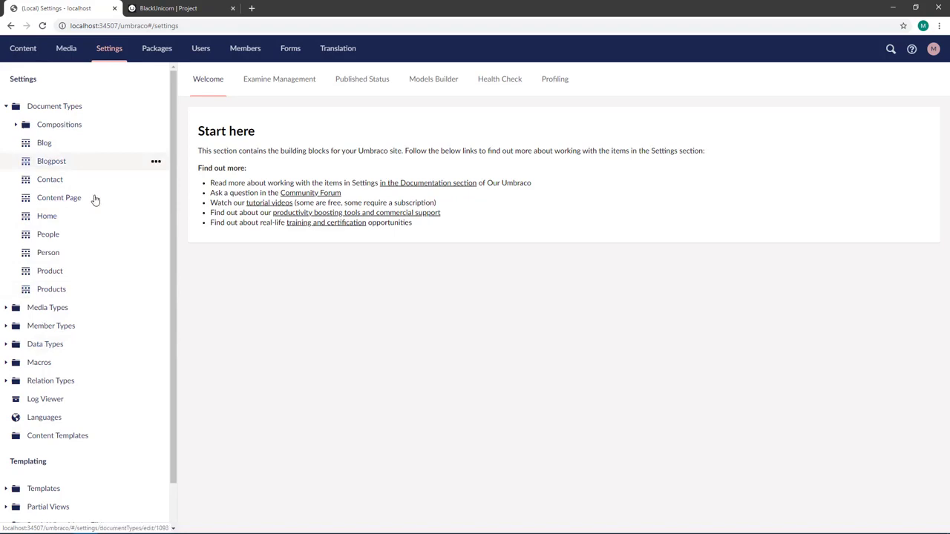
click(171, 9)
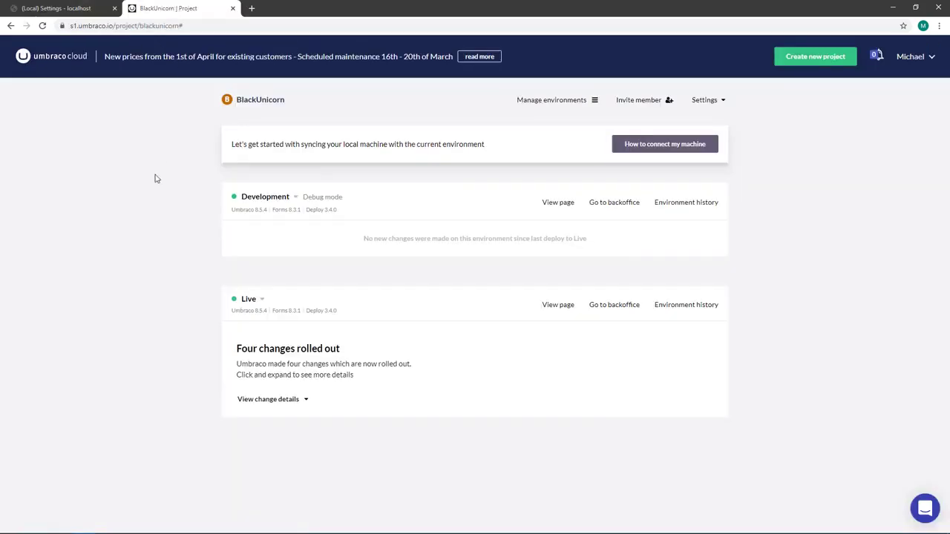
mouse_move(157, 184)
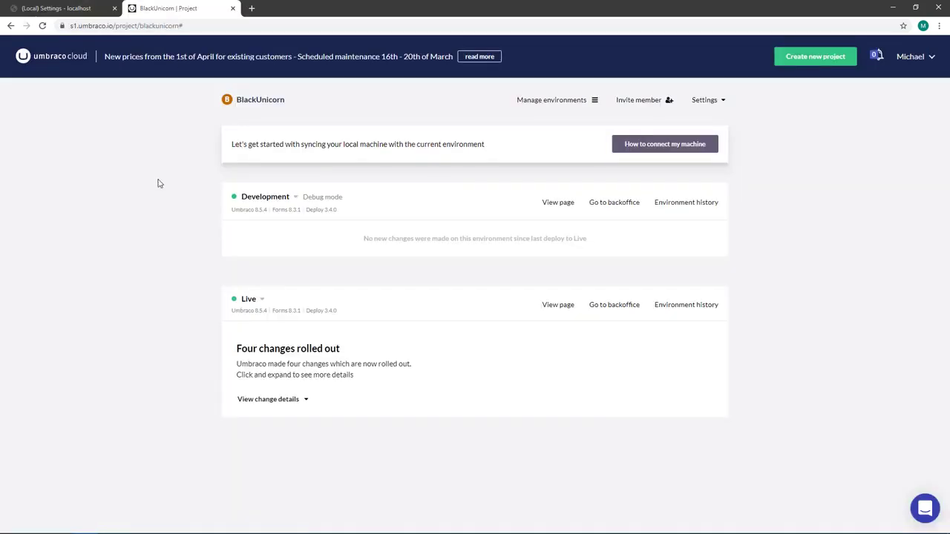
mouse_move(401, 227)
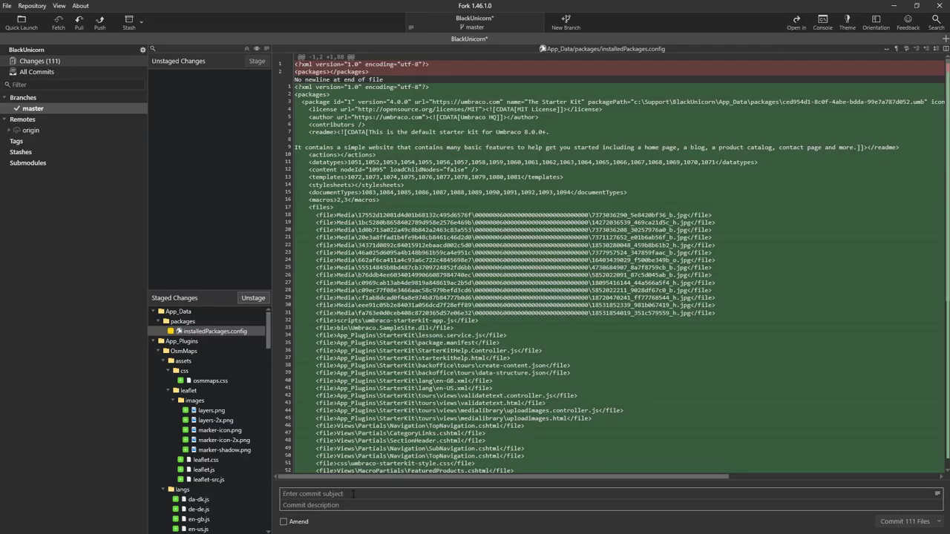
- Commit the staged starter kit files to master with the subject 'Starter Kit'
text(Starter Kit)
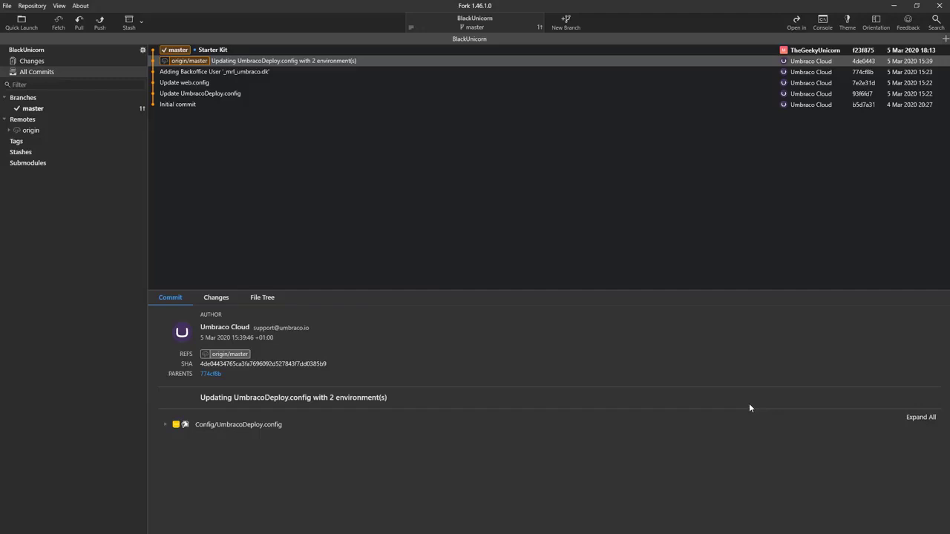
- Push master to origin/master and return to the Umbraco Cloud project page
click(100, 22)
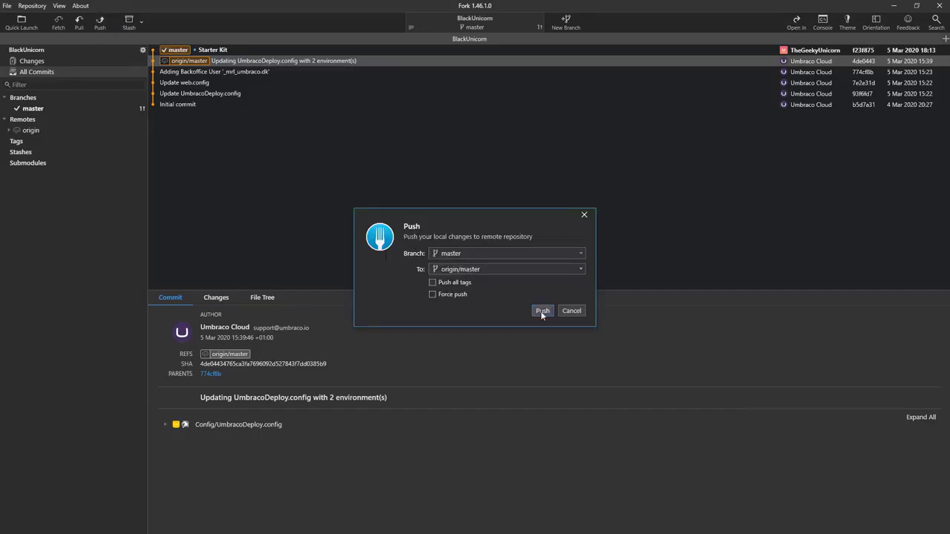
click(541, 310)
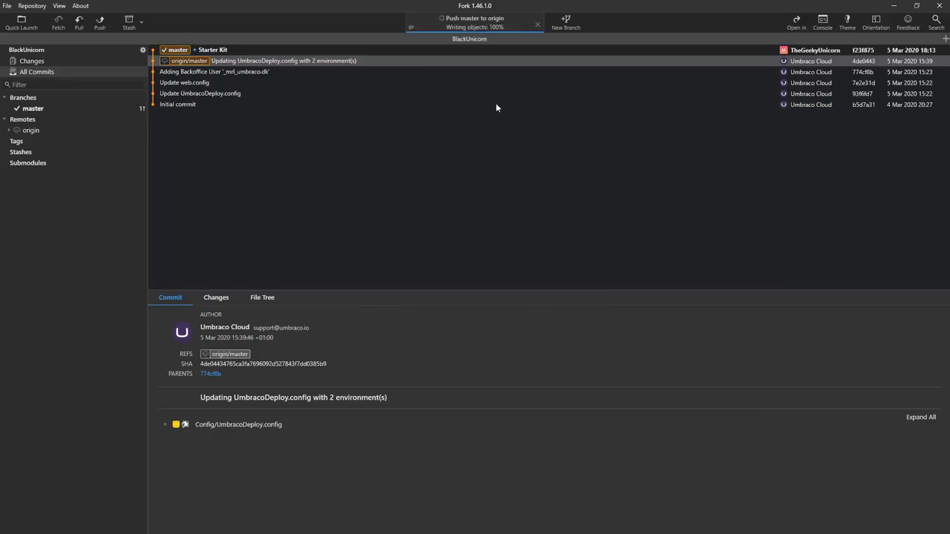
click(165, 424)
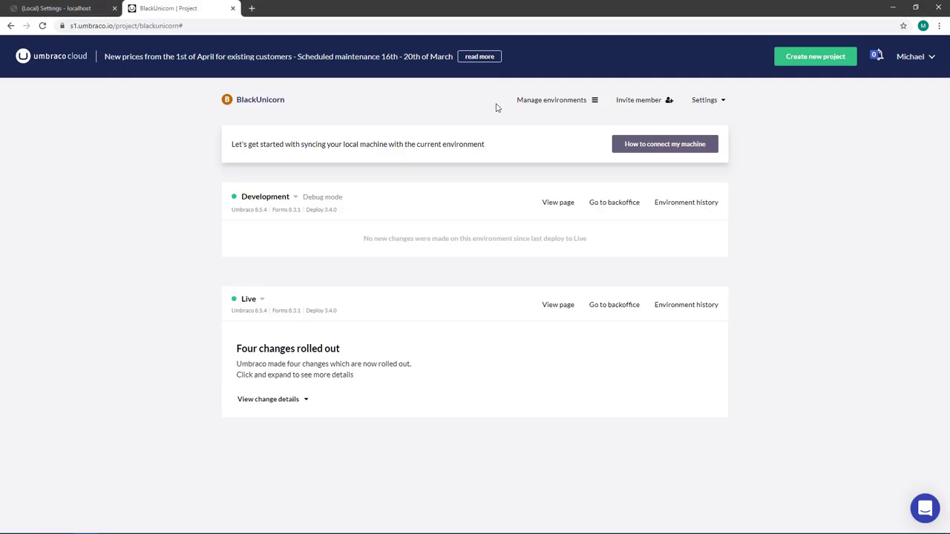
mouse_move(152, 115)
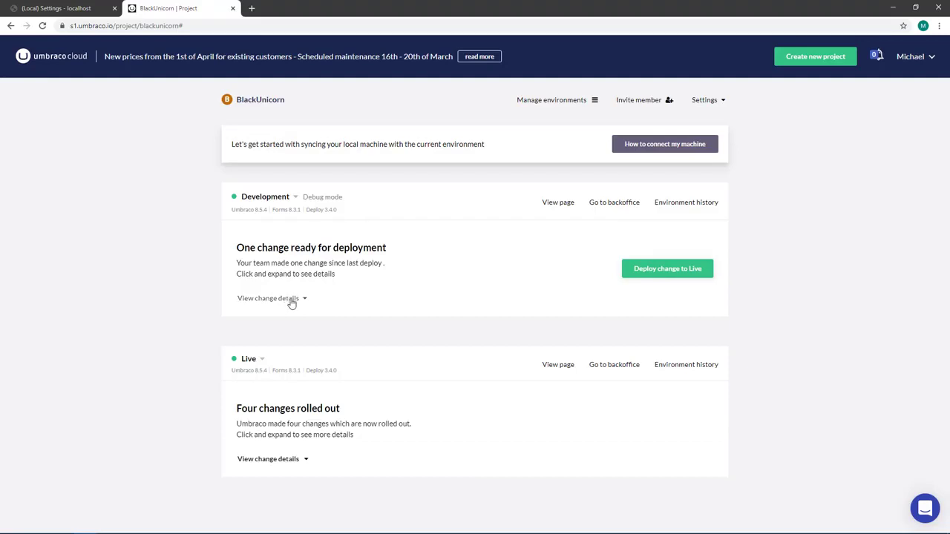
- Expand the details of the one change ready for deployment under Development
click(267, 297)
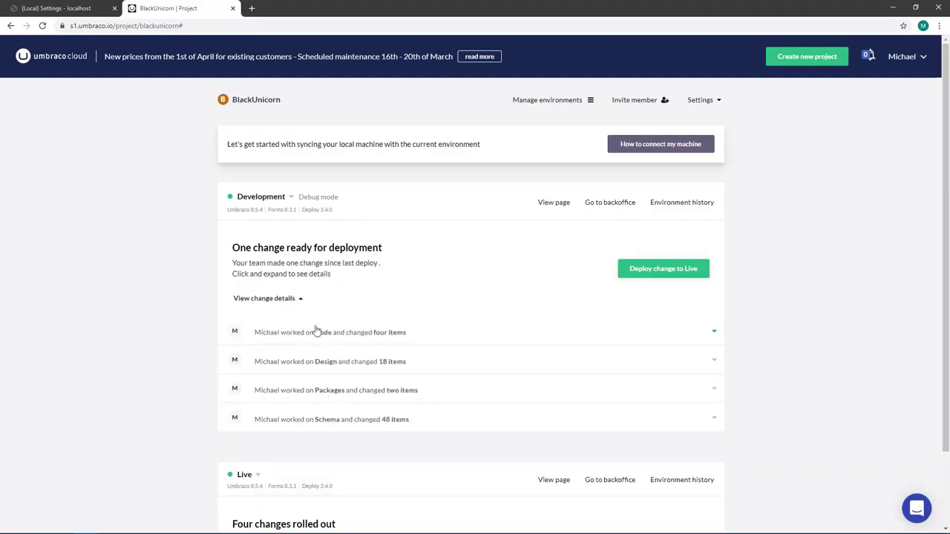